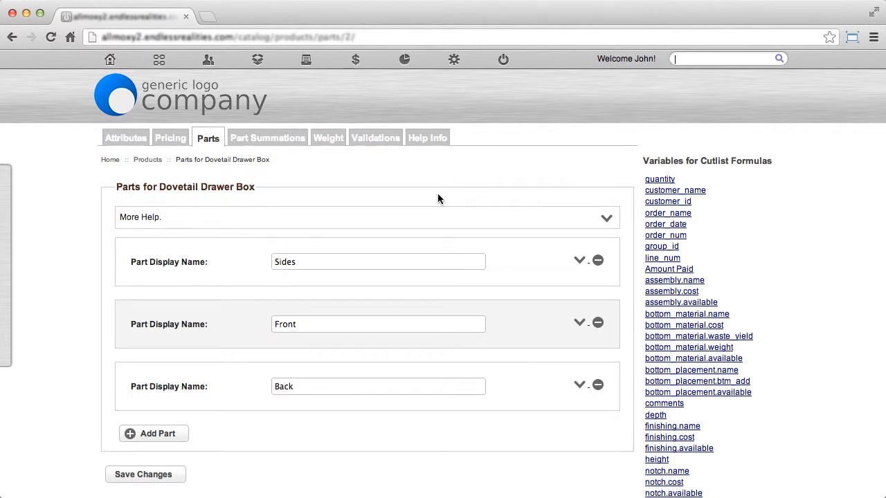
Step: Add a new part shown on the Box Parts list and give it a blank attribute row
{"action": "scroll", "scroll_direction": "down", "scroll_amount": 3}
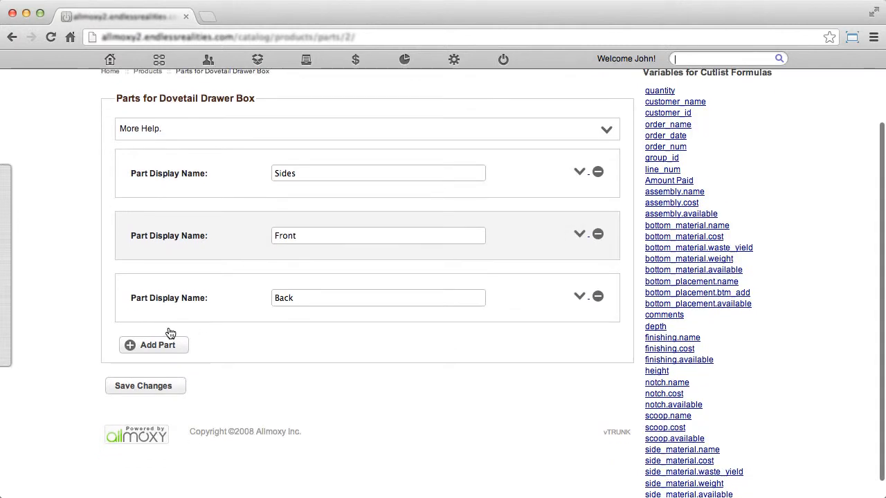
{"action": "left_click", "coordinate": [152, 344]}
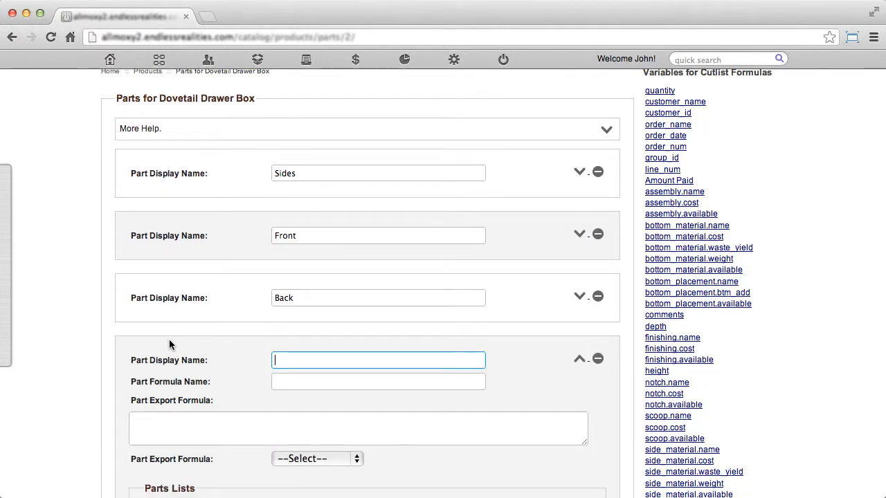
{"action": "scroll", "scroll_direction": "down", "scroll_amount": 3}
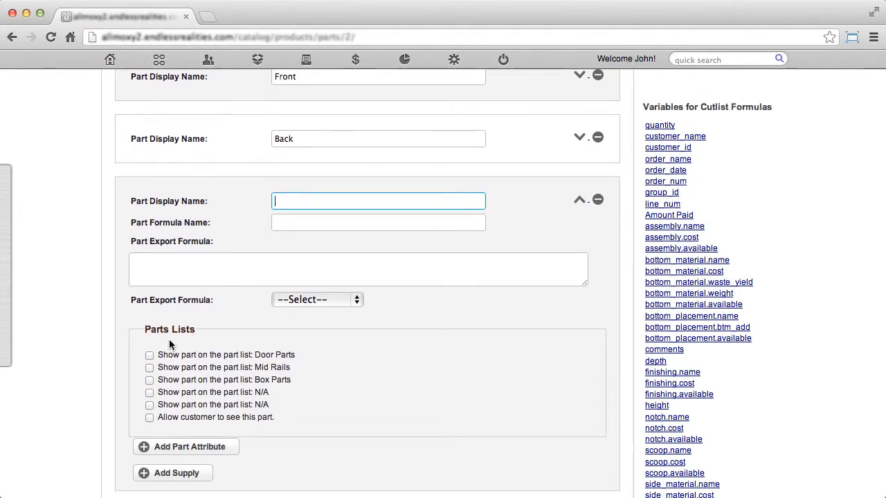
{"action": "left_click", "coordinate": [149, 379]}
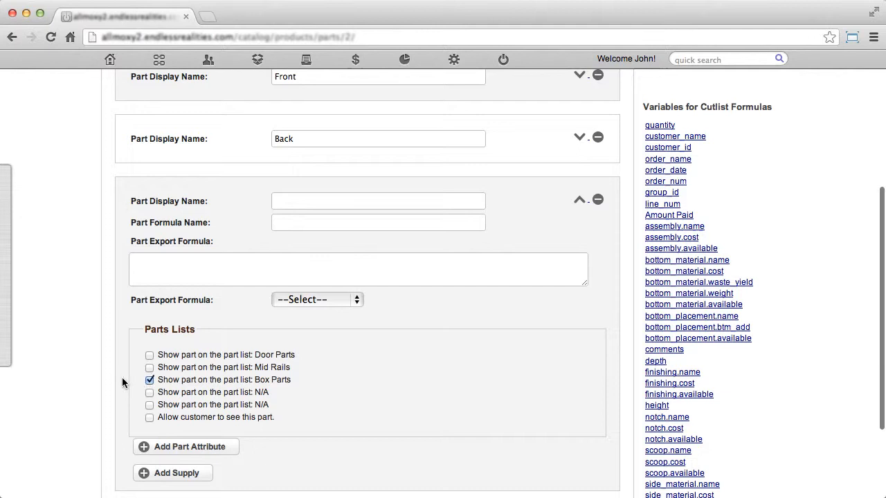
{"action": "left_click", "coordinate": [185, 446]}
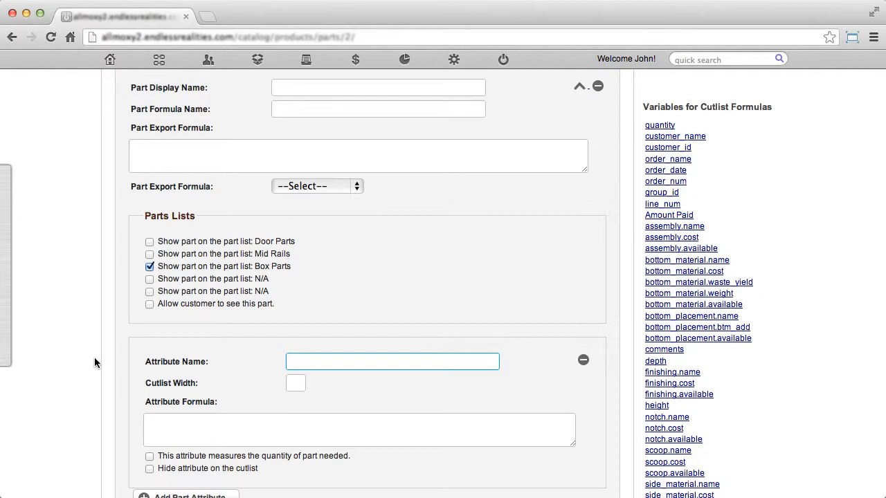
Step: Scroll down to the supply section and add an empty supply link entry
{"action": "scroll", "scroll_direction": "down", "scroll_amount": 3}
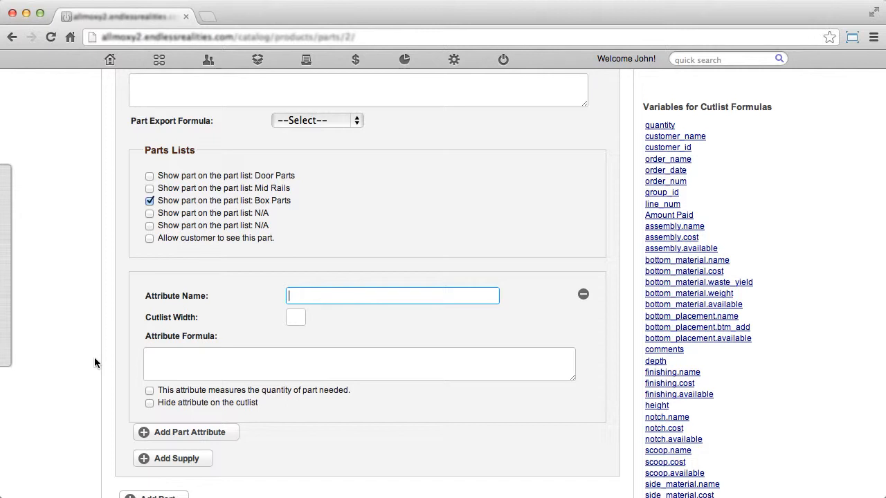
{"action": "scroll", "scroll_direction": "down", "scroll_amount": 3}
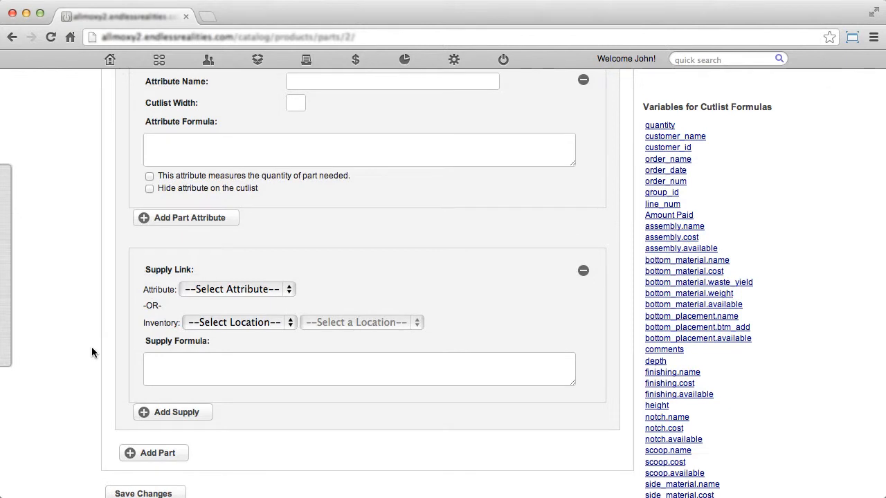
Step: Point the supply link to Lumber Inventory, keeping 4/4 - Alder
{"action": "left_click", "coordinate": [236, 321]}
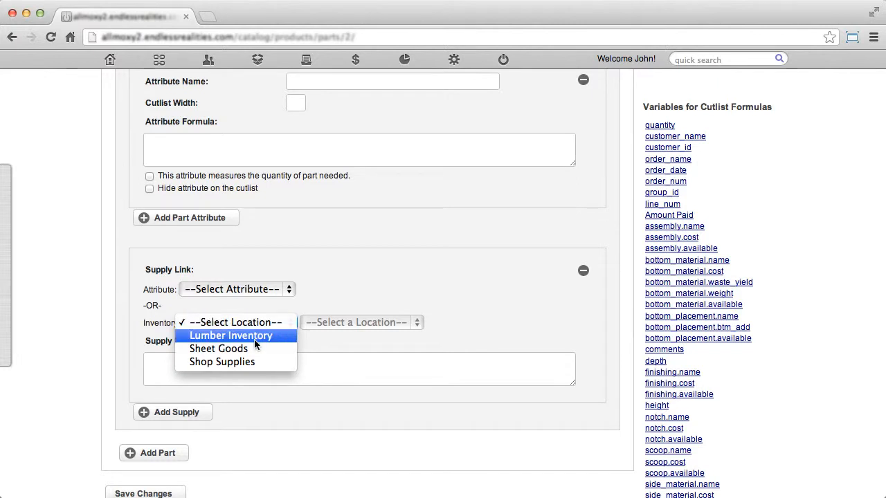
{"action": "left_click", "coordinate": [232, 336]}
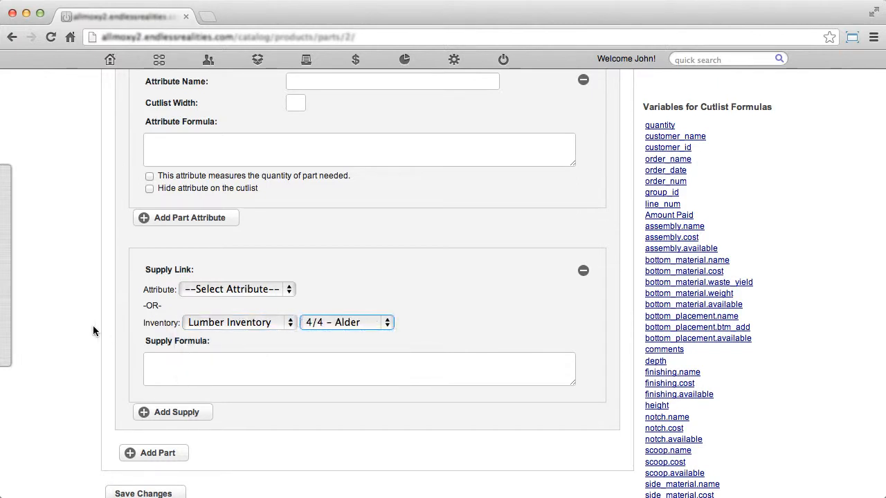
{"action": "mouse_move", "coordinate": [110, 332]}
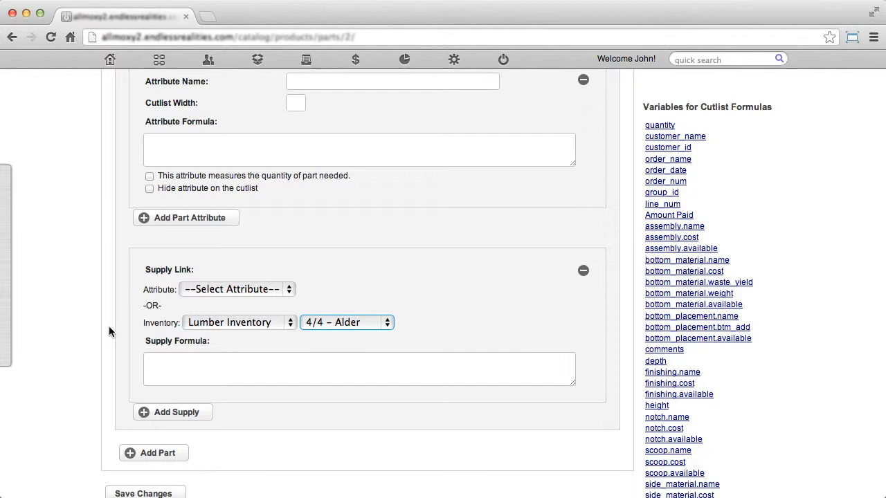
{"action": "scroll", "scroll_direction": "down", "scroll_amount": 3}
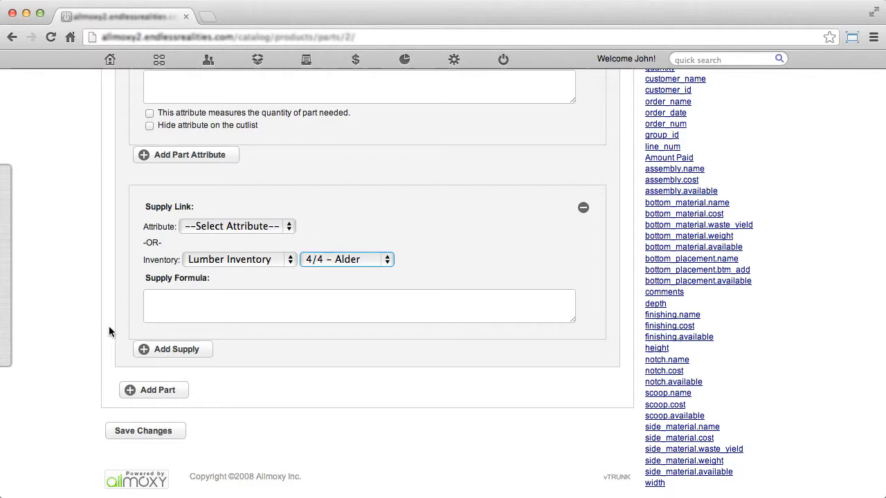